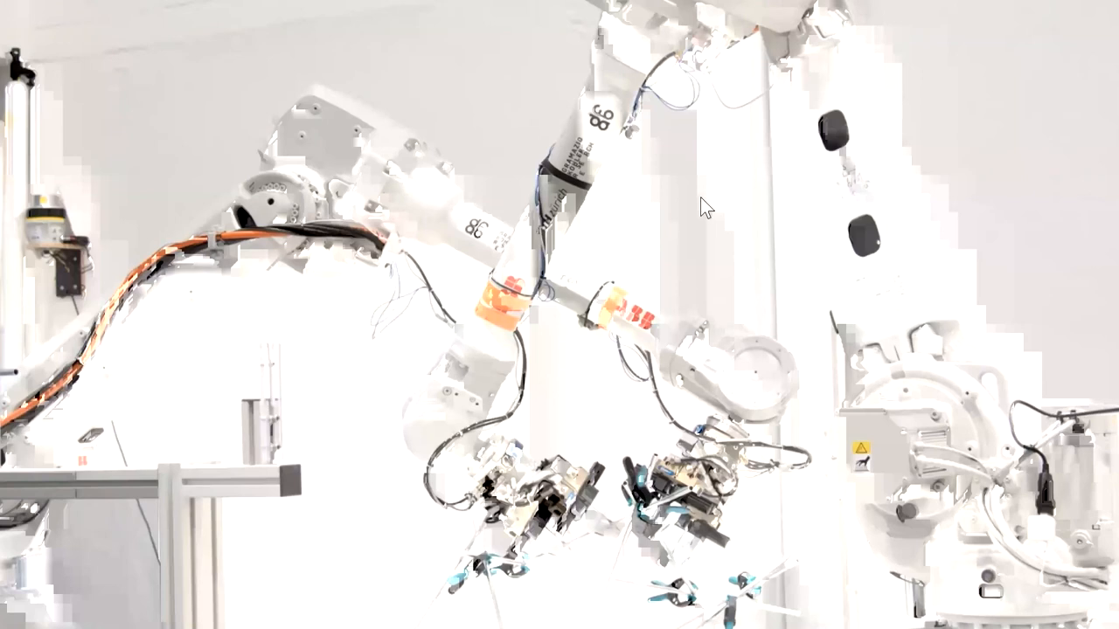
mouse_move(999, 220)
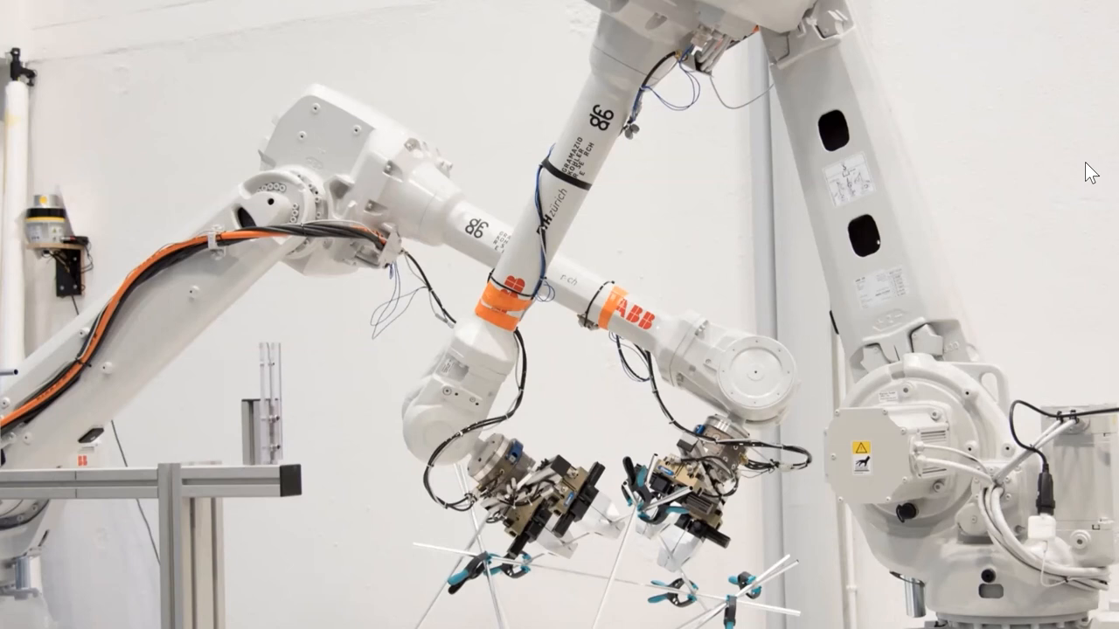
mouse_move(1086, 168)
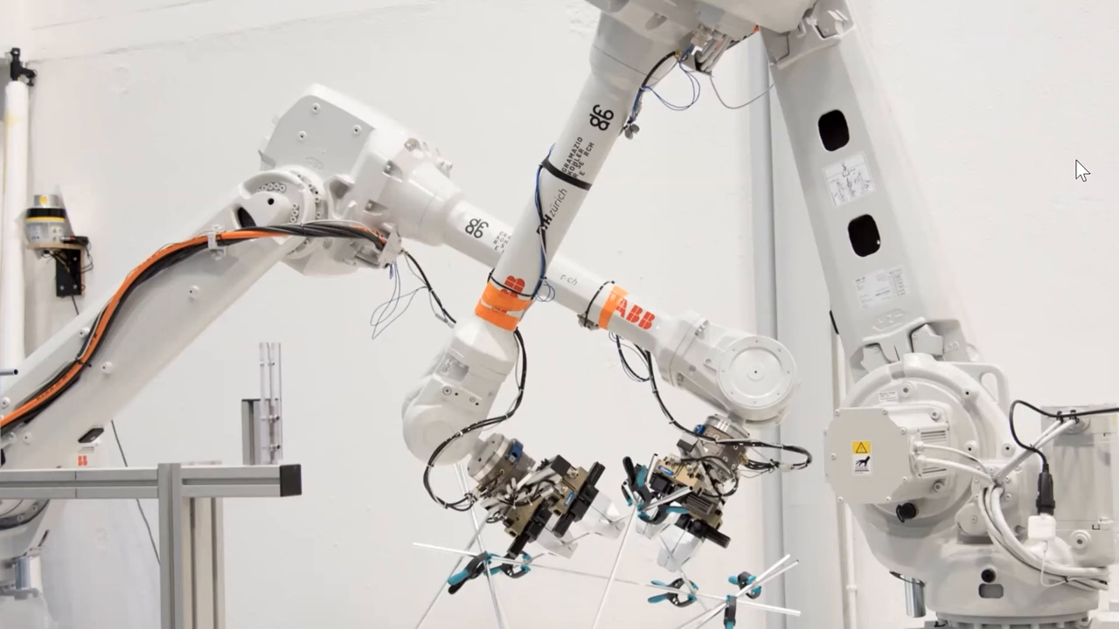
mouse_move(765, 188)
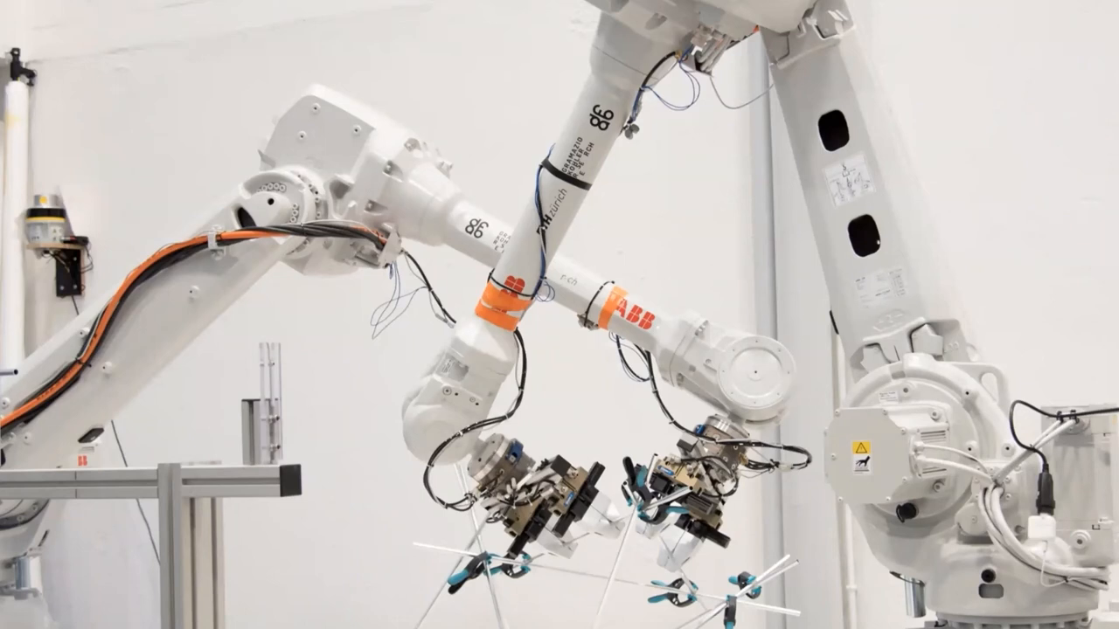
mouse_move(688, 396)
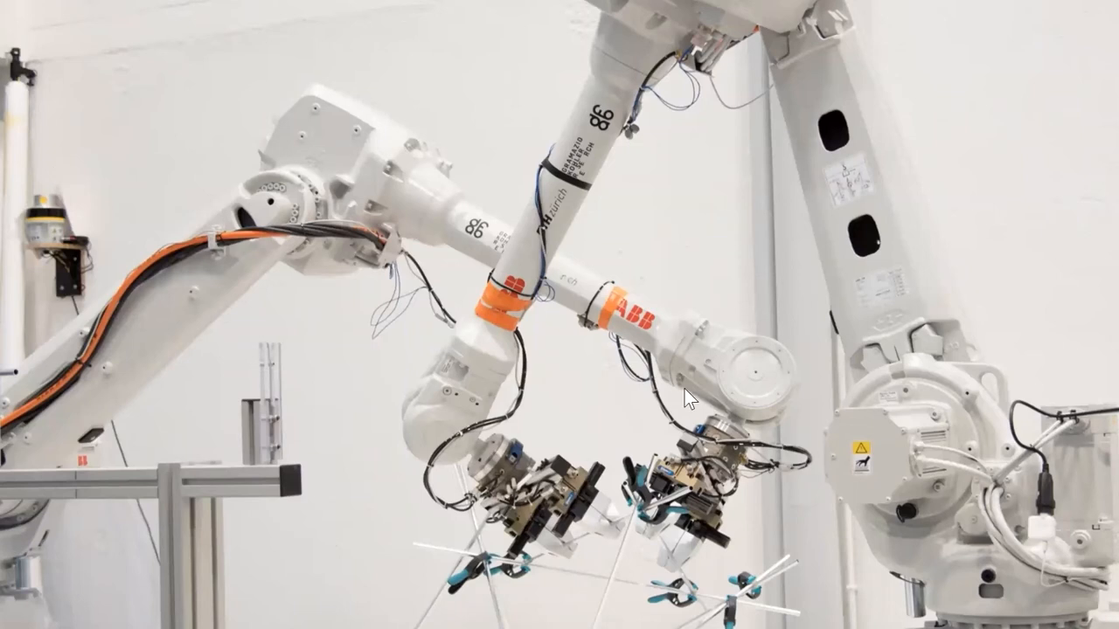
mouse_move(785, 230)
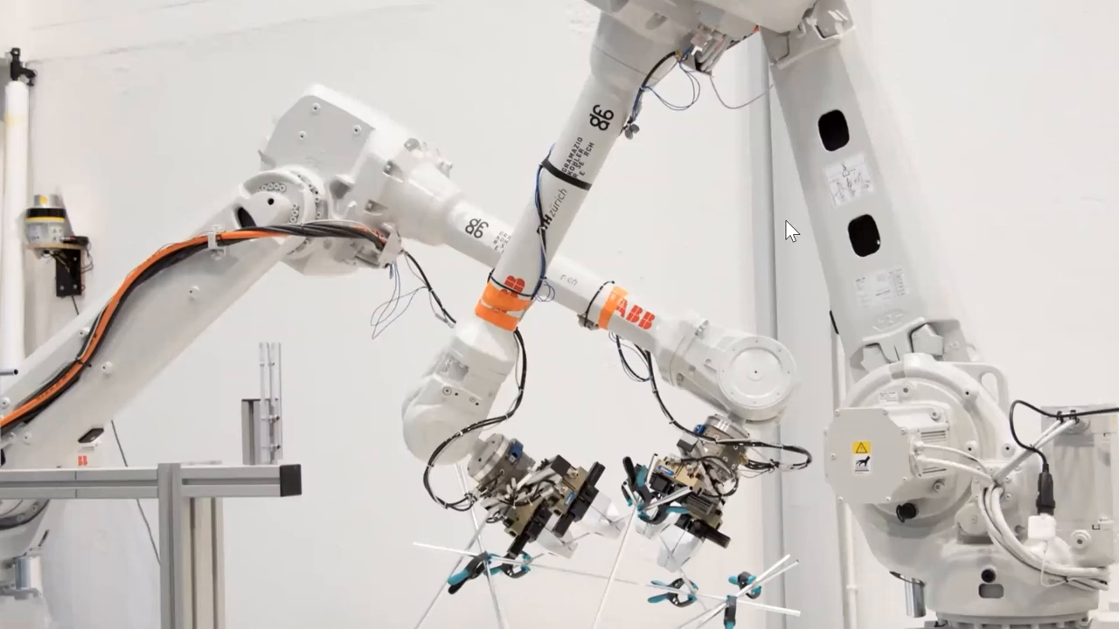